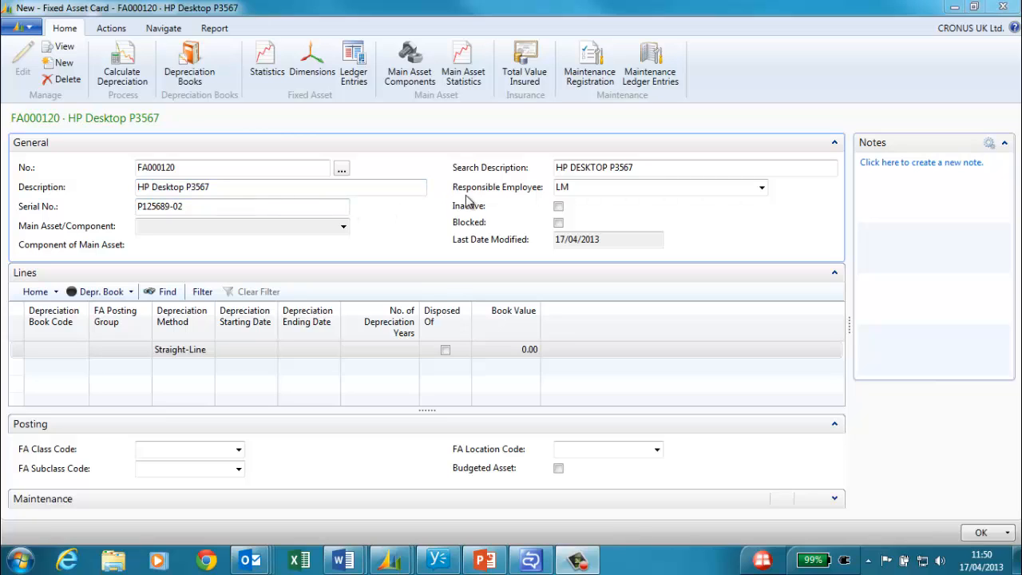
mouse_move(519, 200)
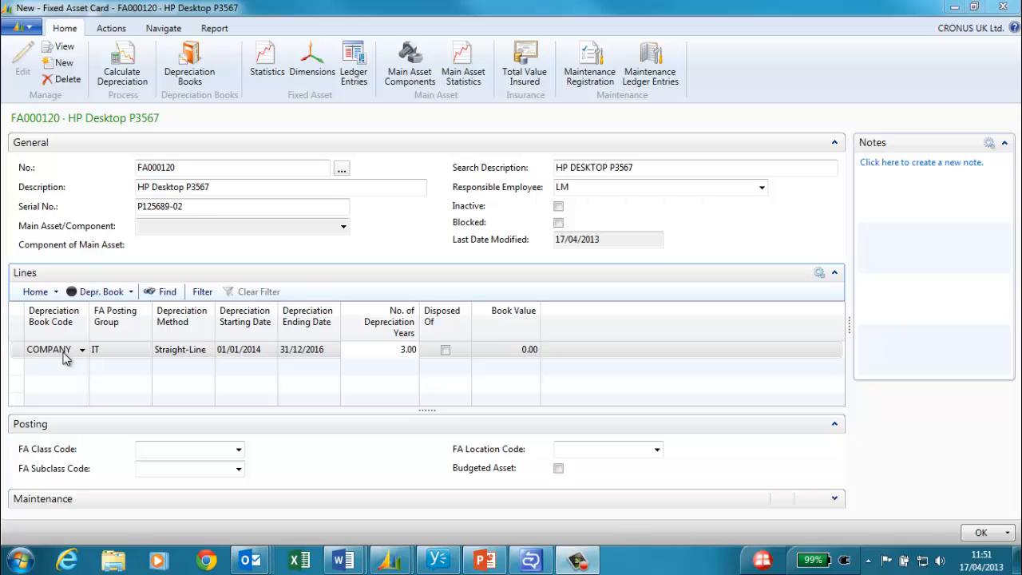
mouse_move(106, 358)
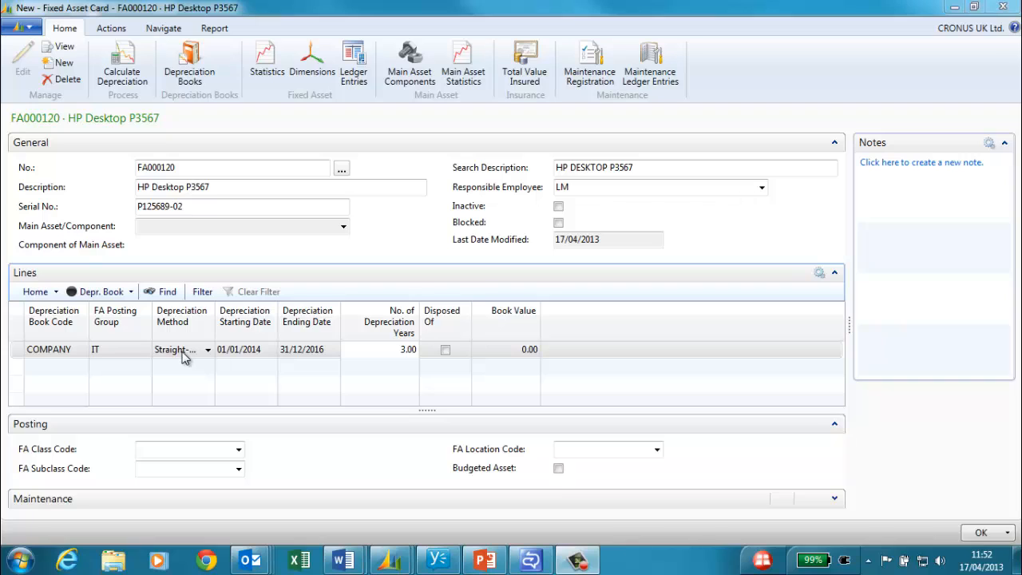
Step: Set Straight-Line depreciation, FA class TANGIBLE and location SALES, then close the HP Desktop card
left_click(208, 350)
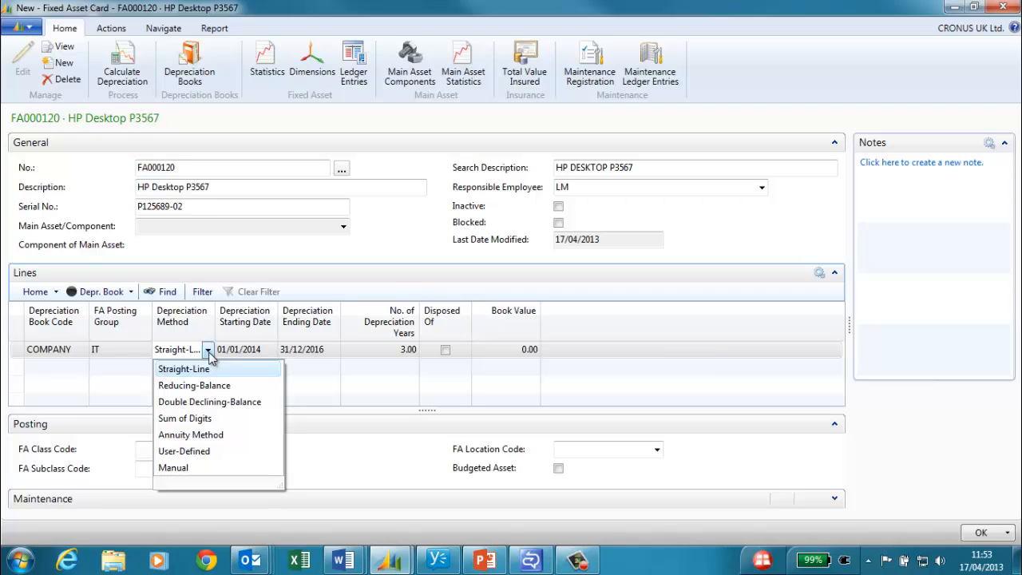
left_click(184, 368)
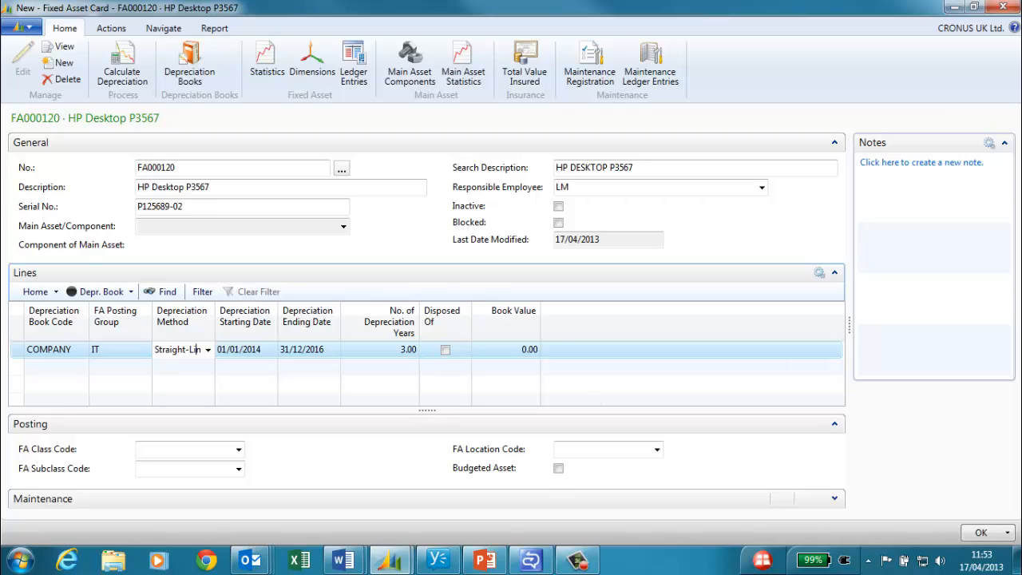
left_click(238, 448)
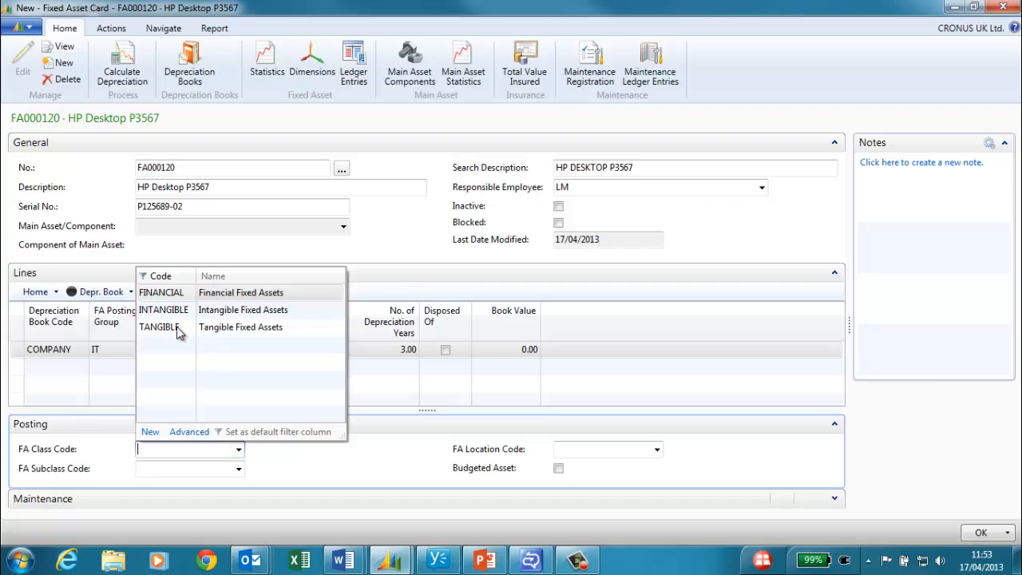
left_click(238, 469)
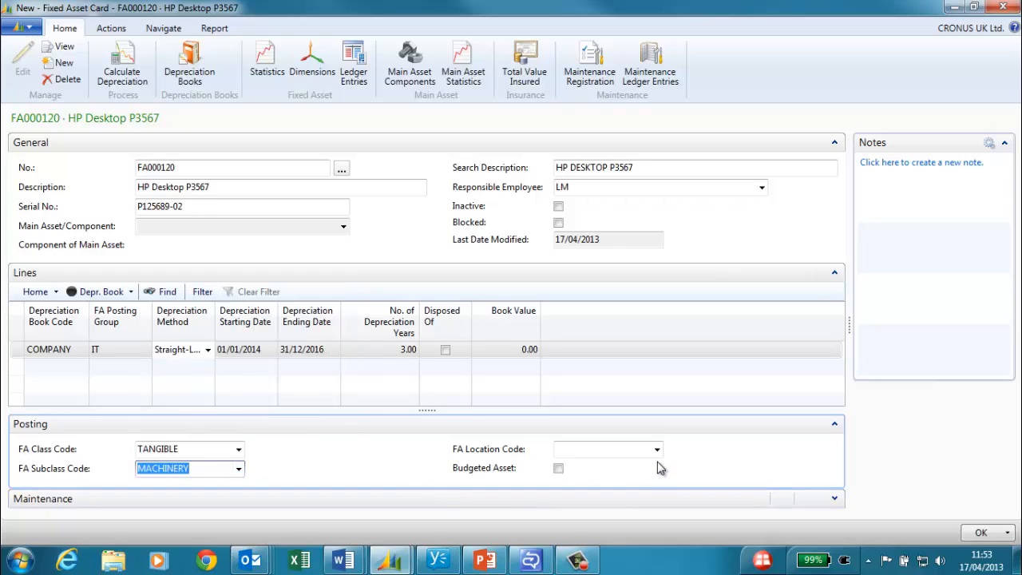
left_click(657, 449)
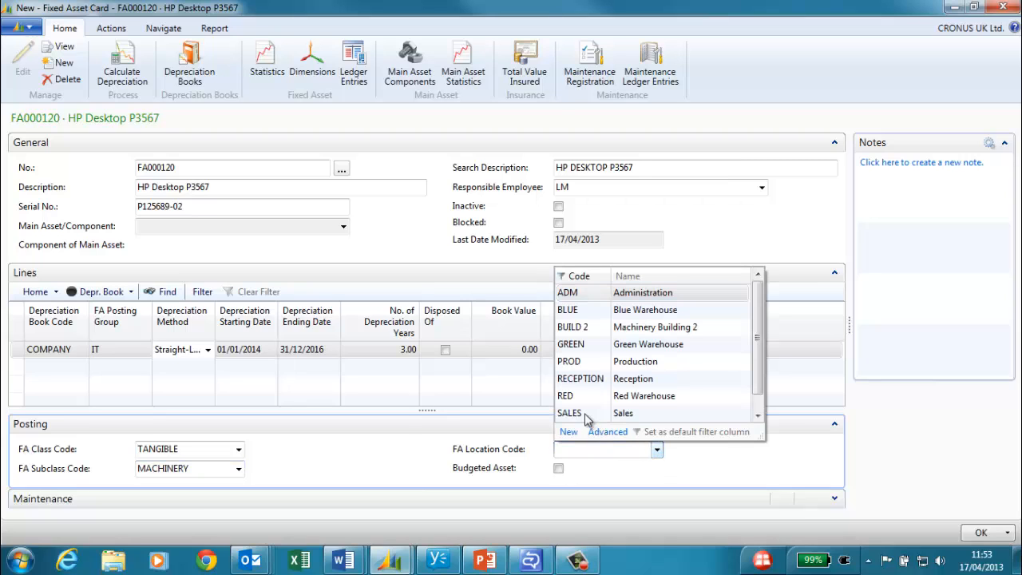
left_click(569, 413)
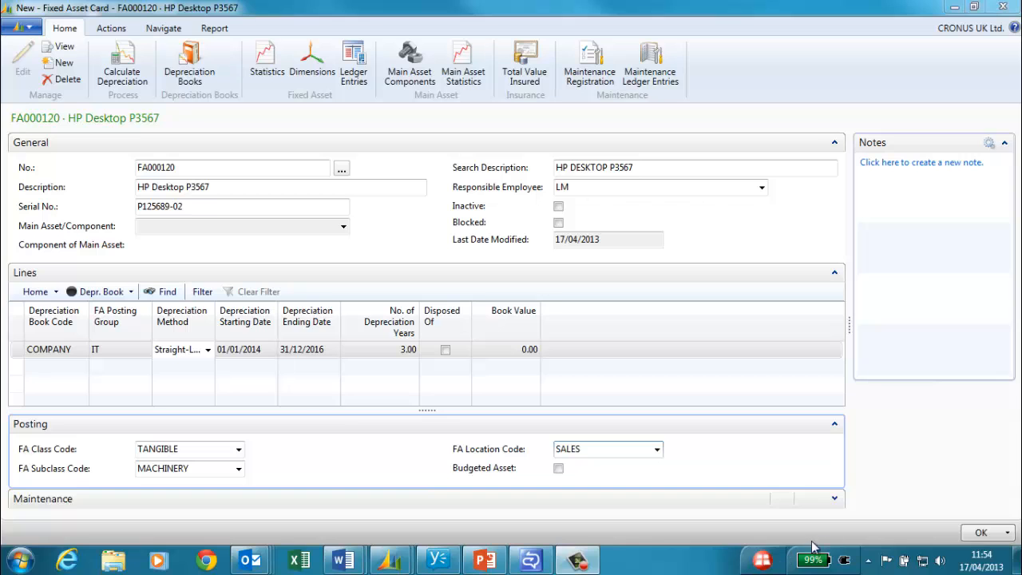
left_click(980, 532)
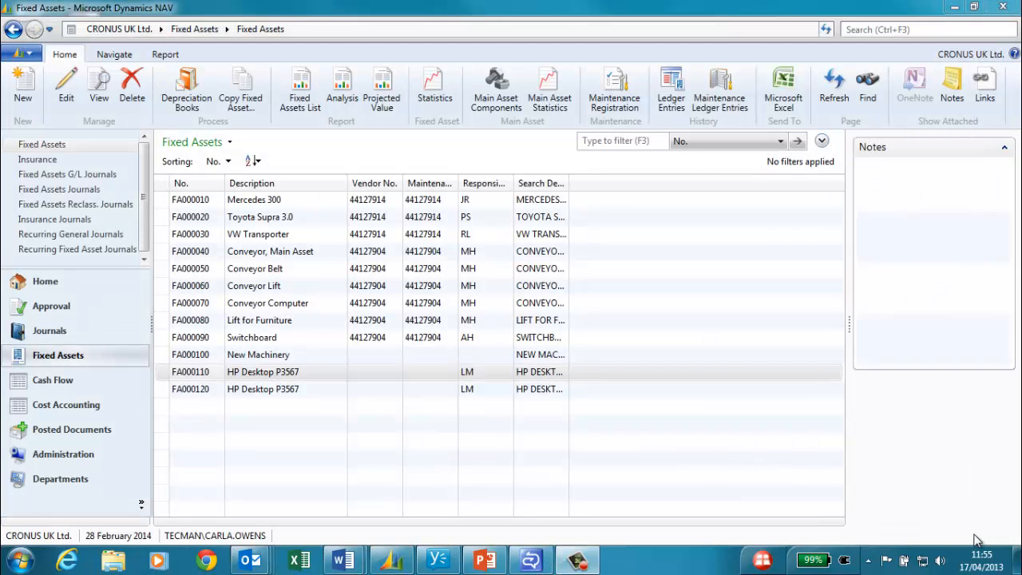
mouse_move(327, 402)
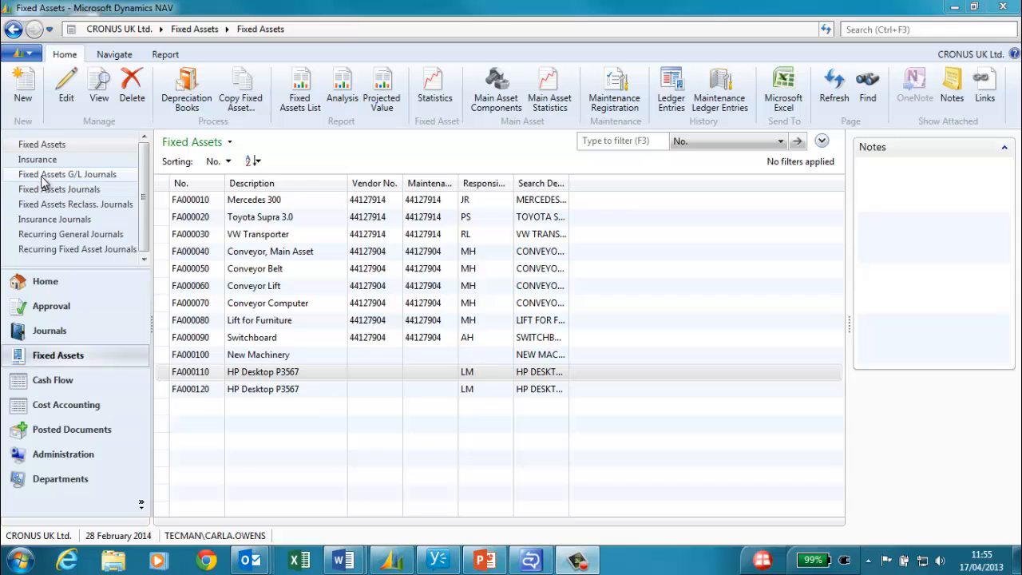
Step: Post the 697.00 acquisition journal line for FA000120 and go back to Fixed Assets
left_click(66, 174)
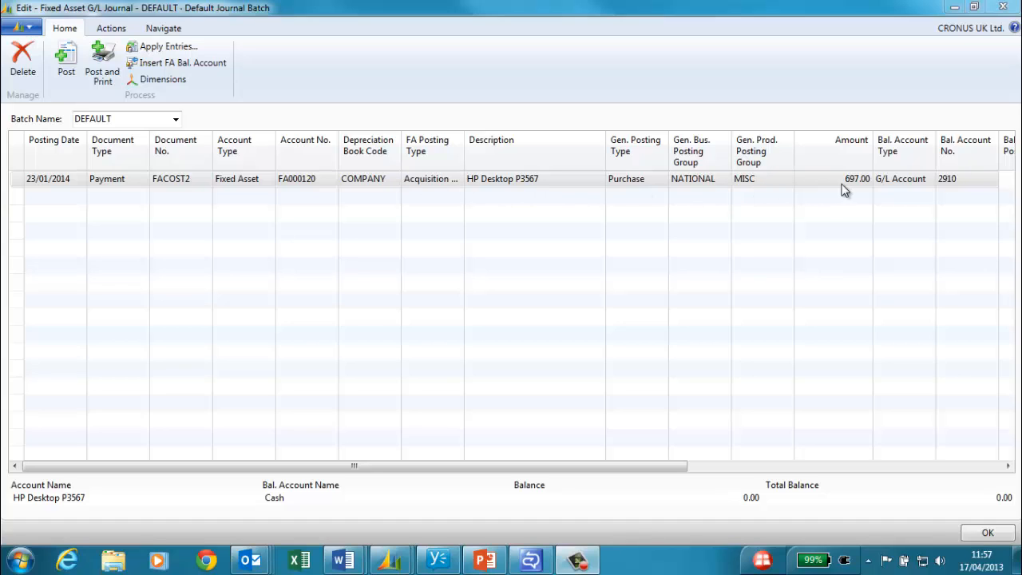
mouse_move(850, 188)
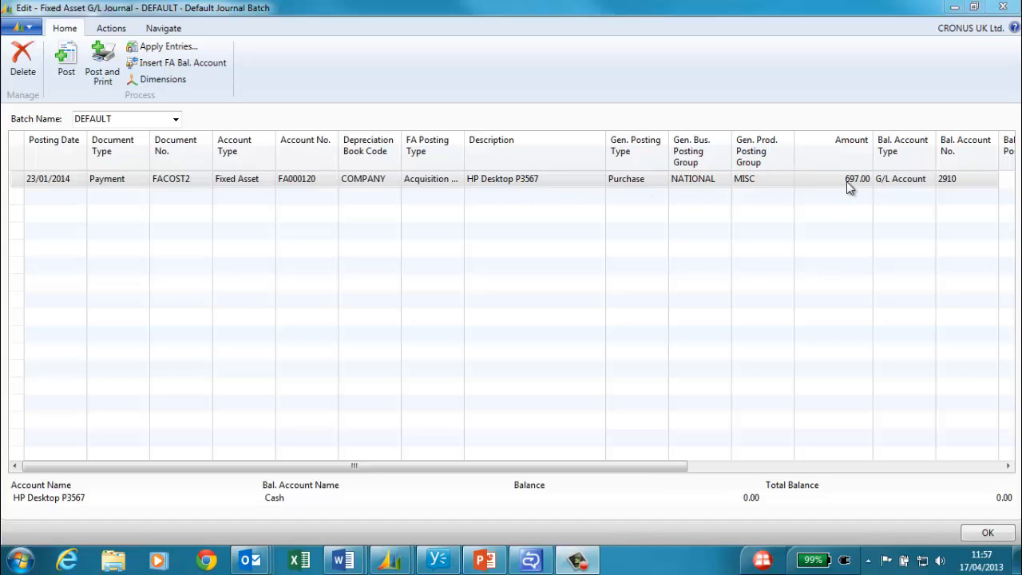
mouse_move(944, 189)
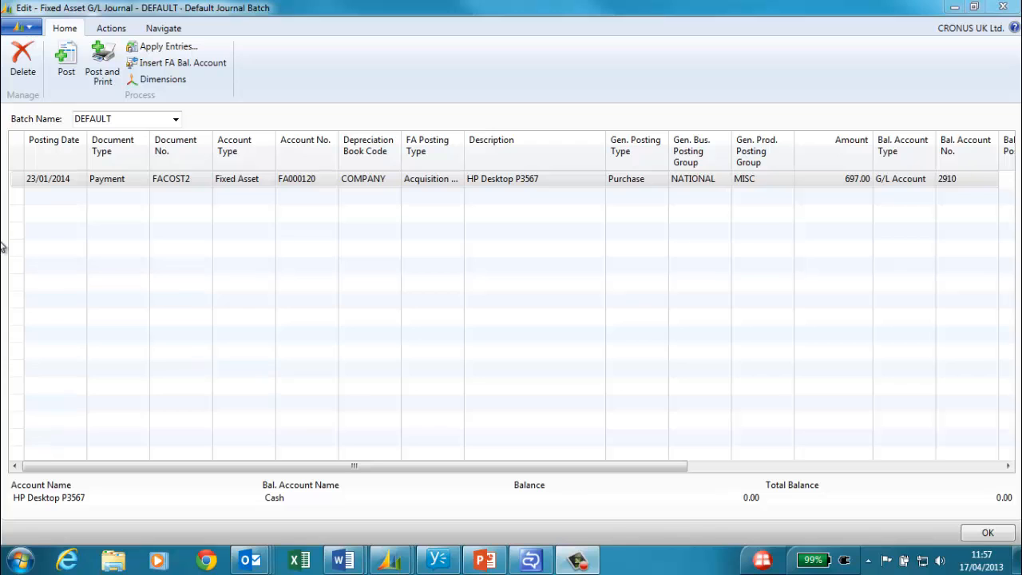
left_click(65, 60)
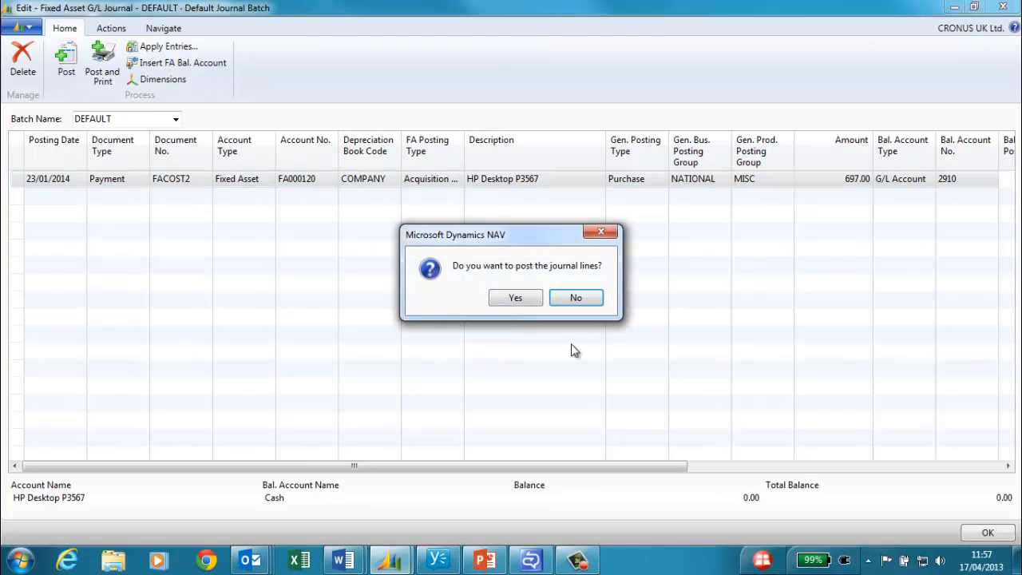
left_click(514, 297)
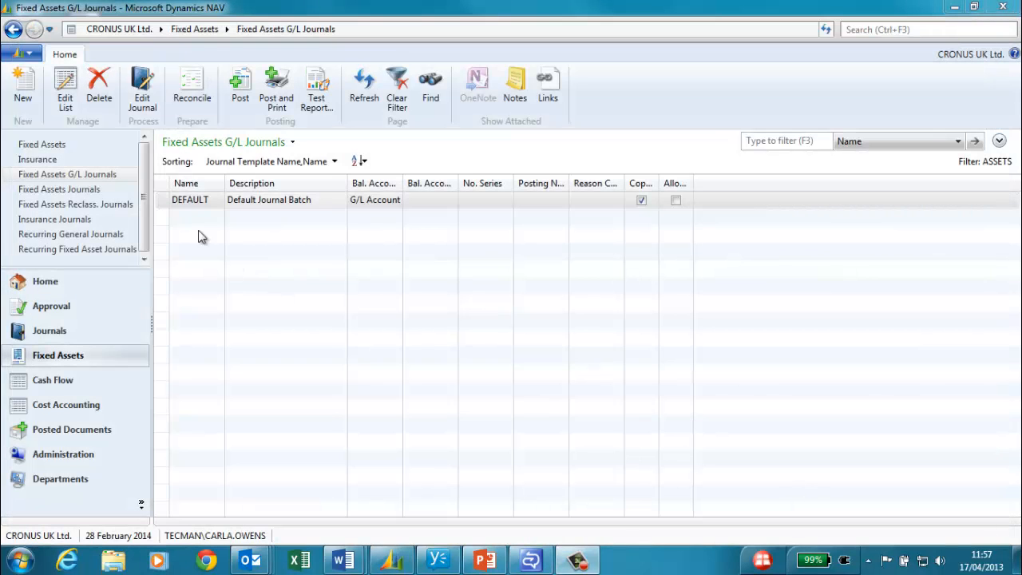
left_click(41, 145)
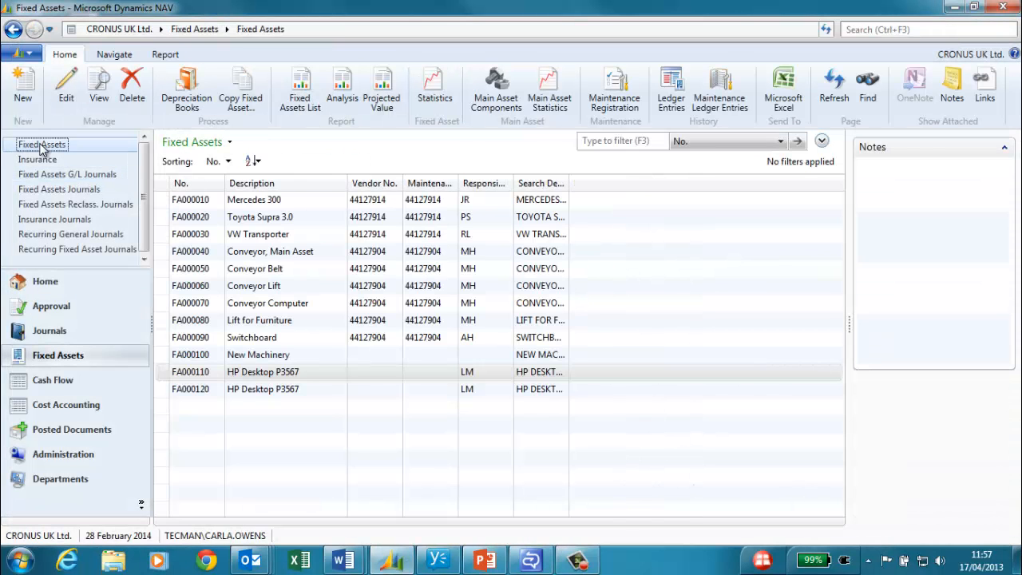
Step: Navigate from FA000120's acquisition ledger entry to the FACOST2 G/L entries
double_click(262, 388)
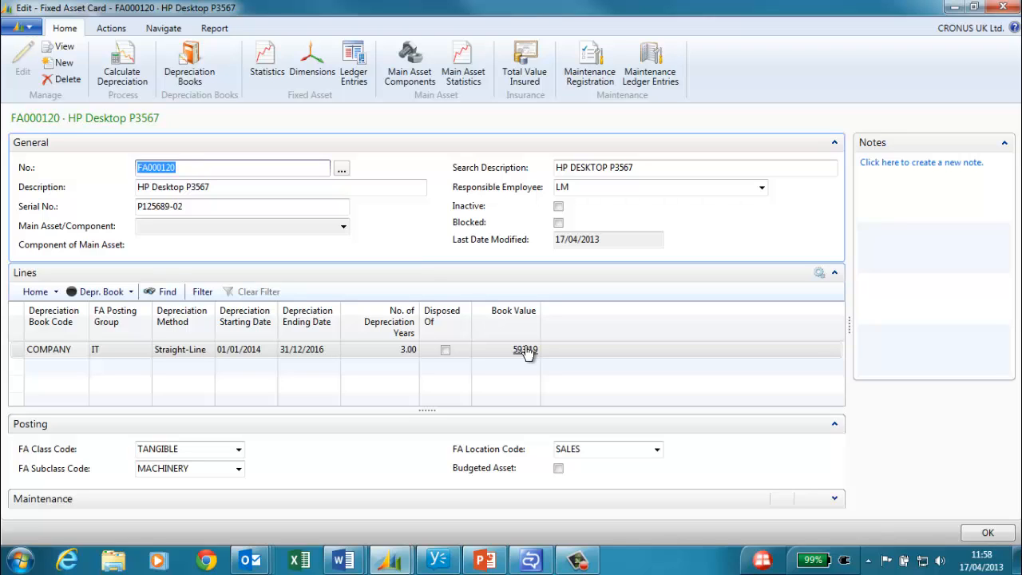
left_click(525, 350)
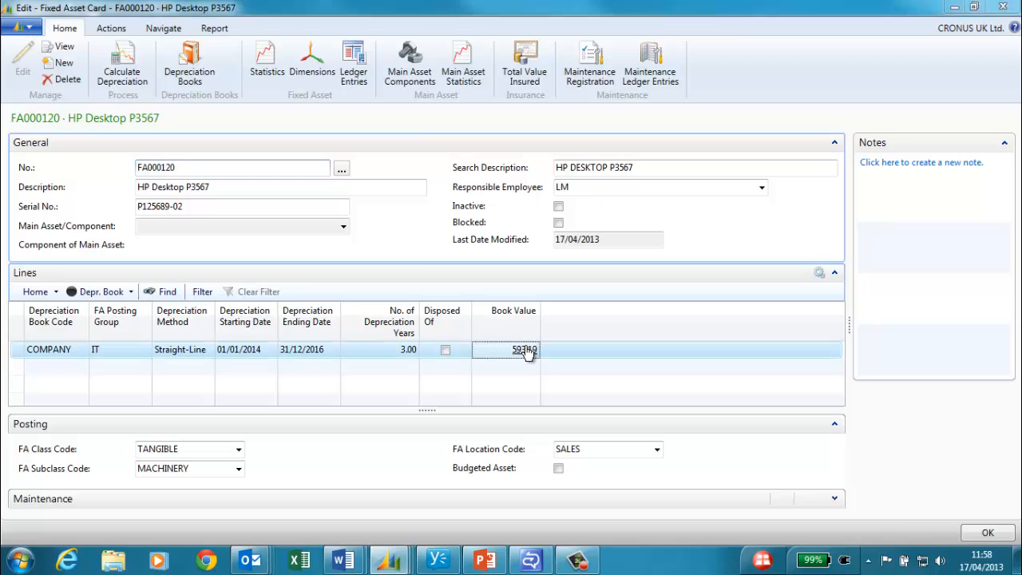
left_click(524, 349)
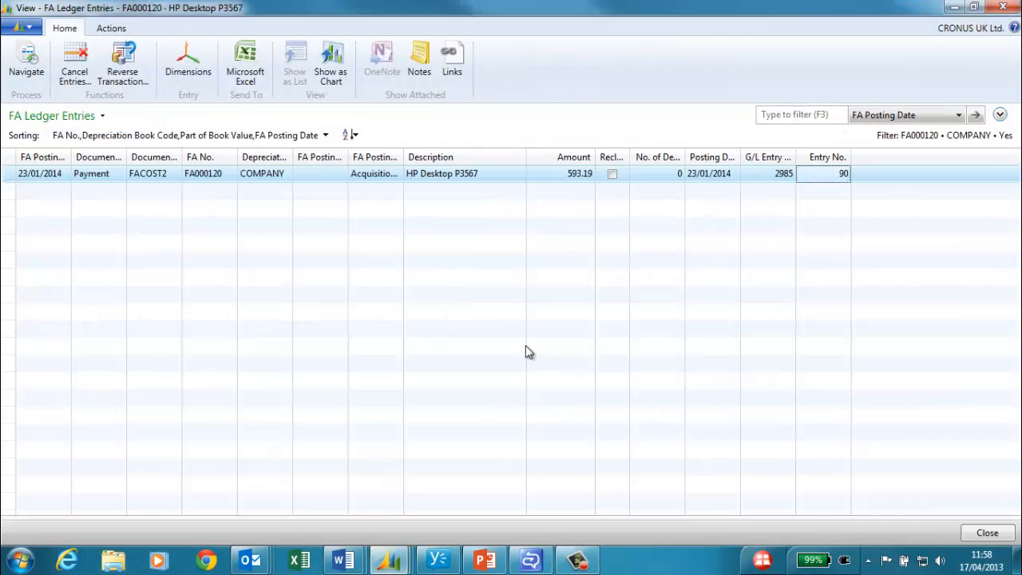
mouse_move(398, 245)
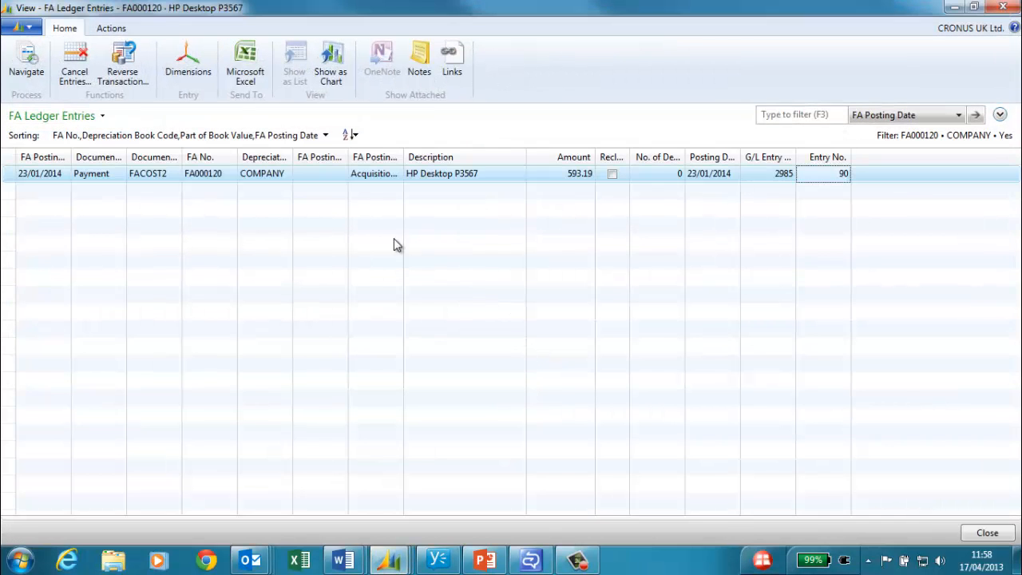
mouse_move(373, 174)
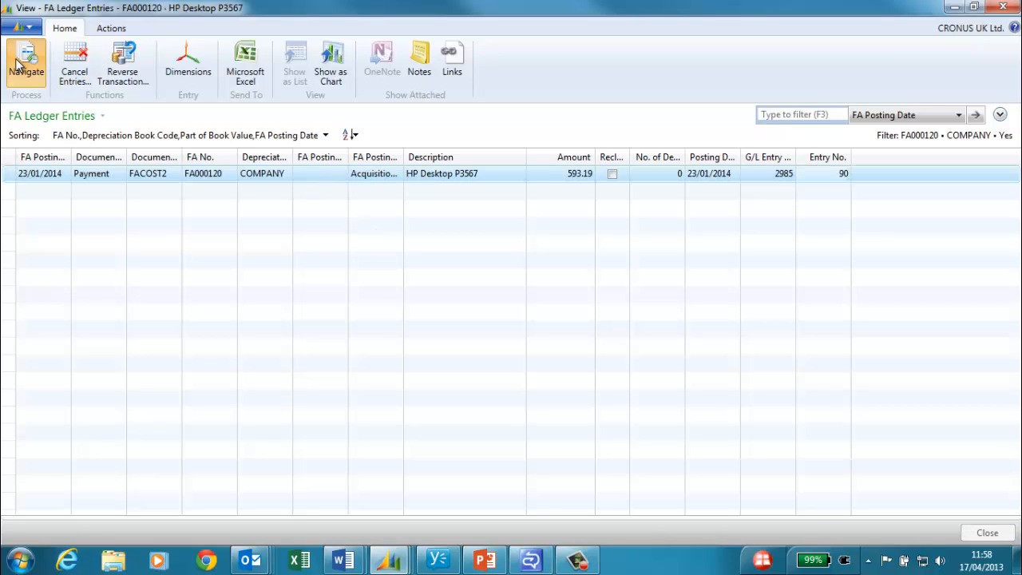
left_click(25, 64)
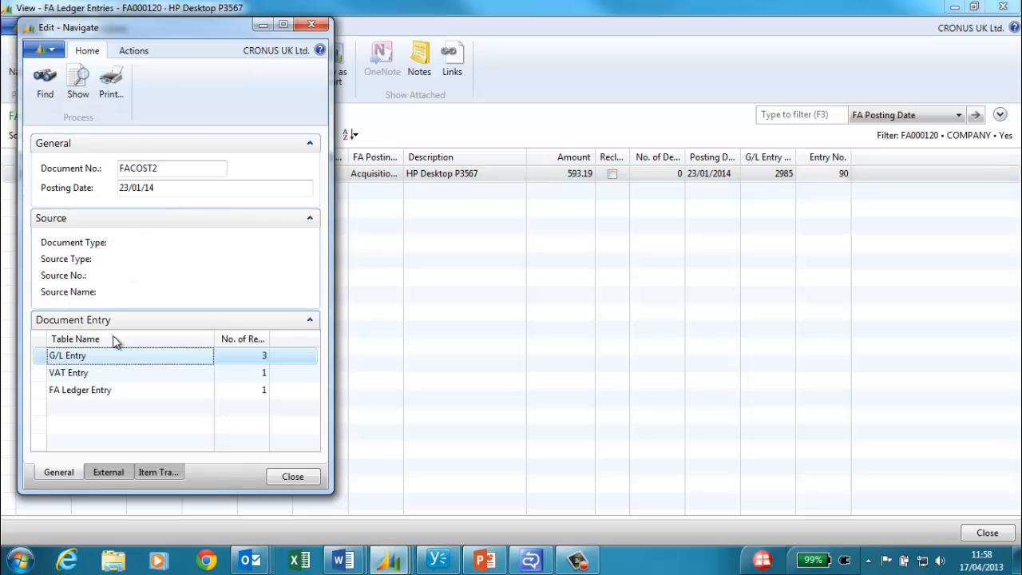
double_click(67, 354)
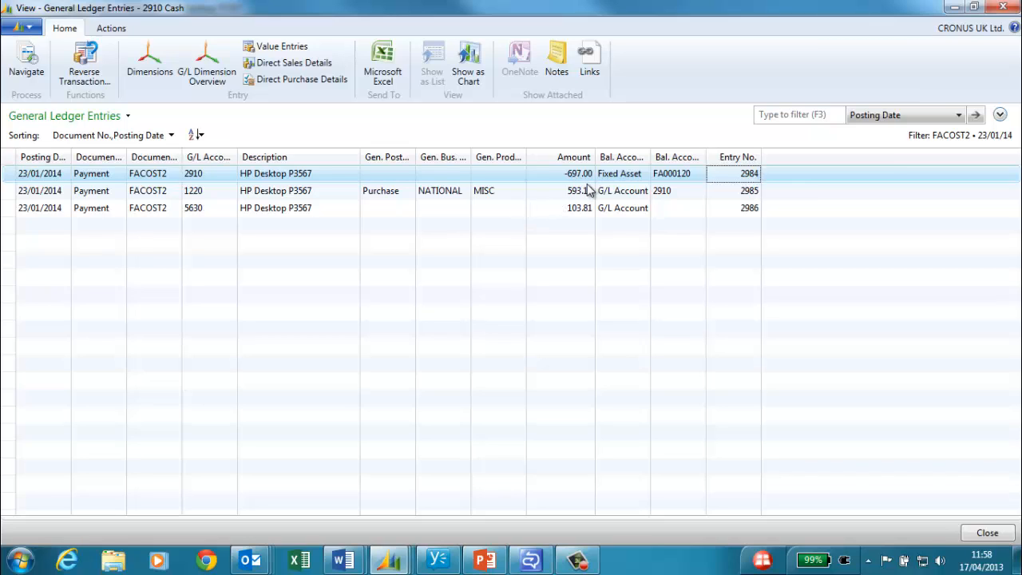
mouse_move(582, 209)
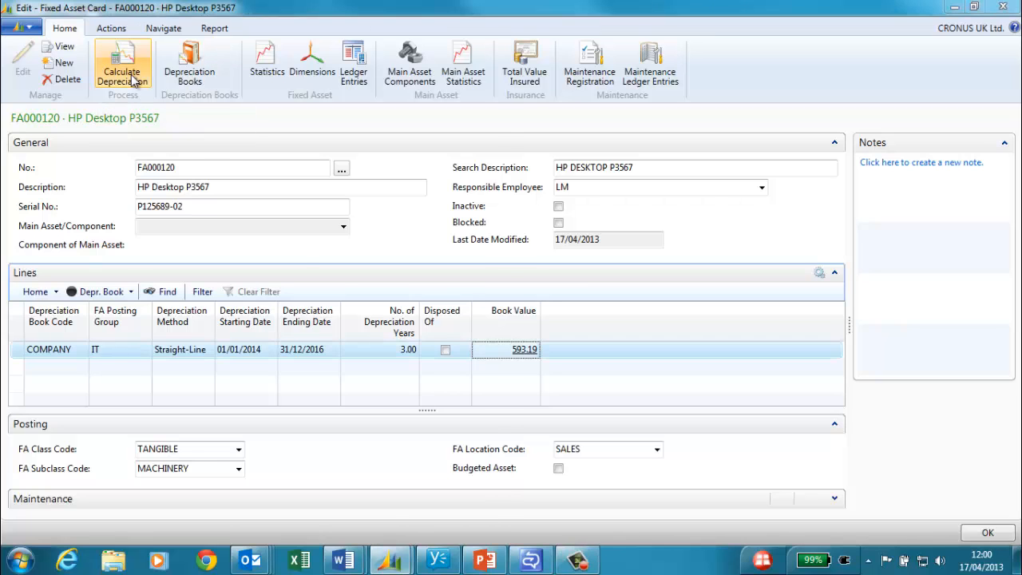
Step: Calculate 2014 depreciation (FADEP2, 31/12/2014) for HP Desktop P3567 and close its card
left_click(122, 66)
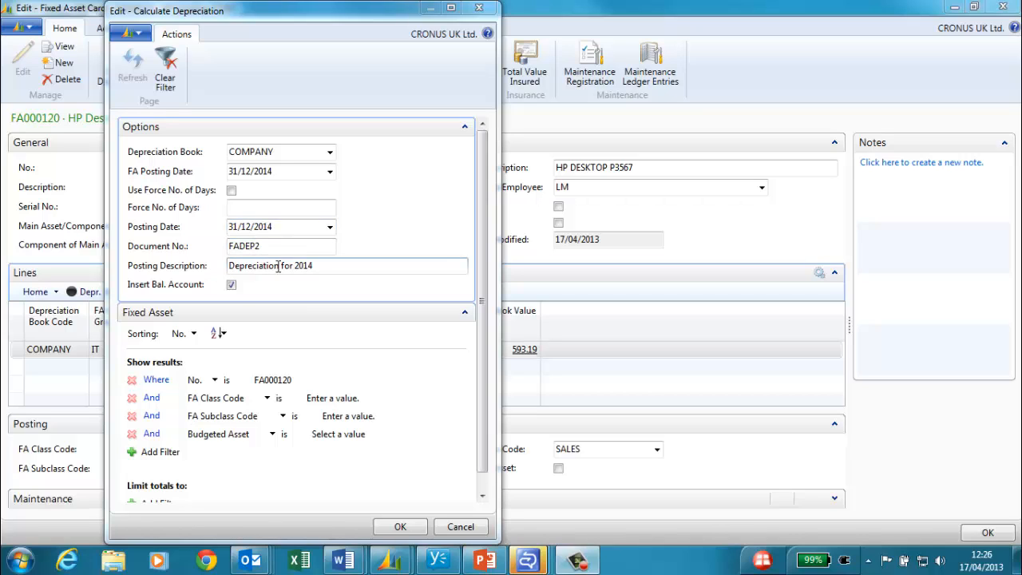
mouse_move(311, 278)
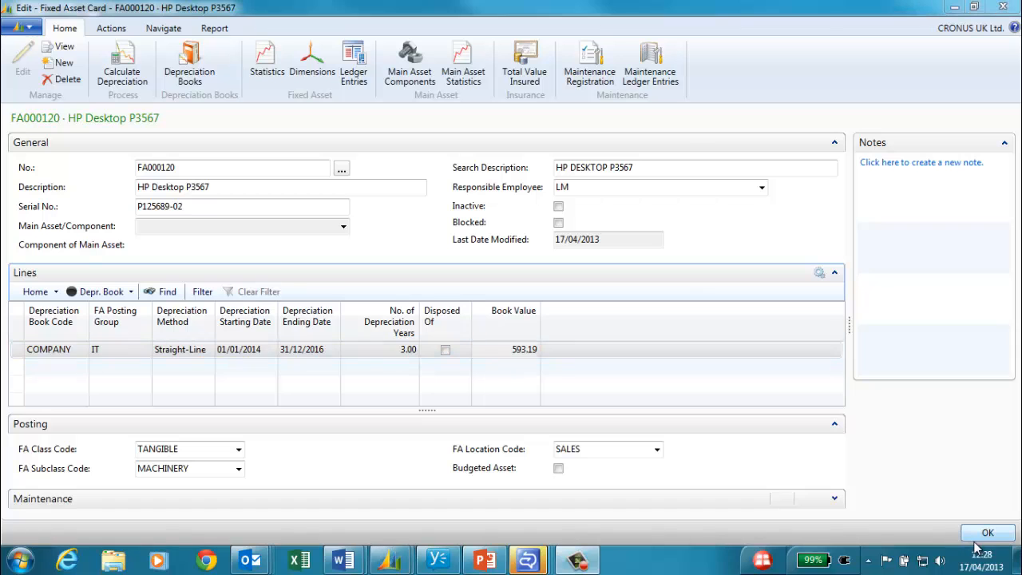
left_click(987, 532)
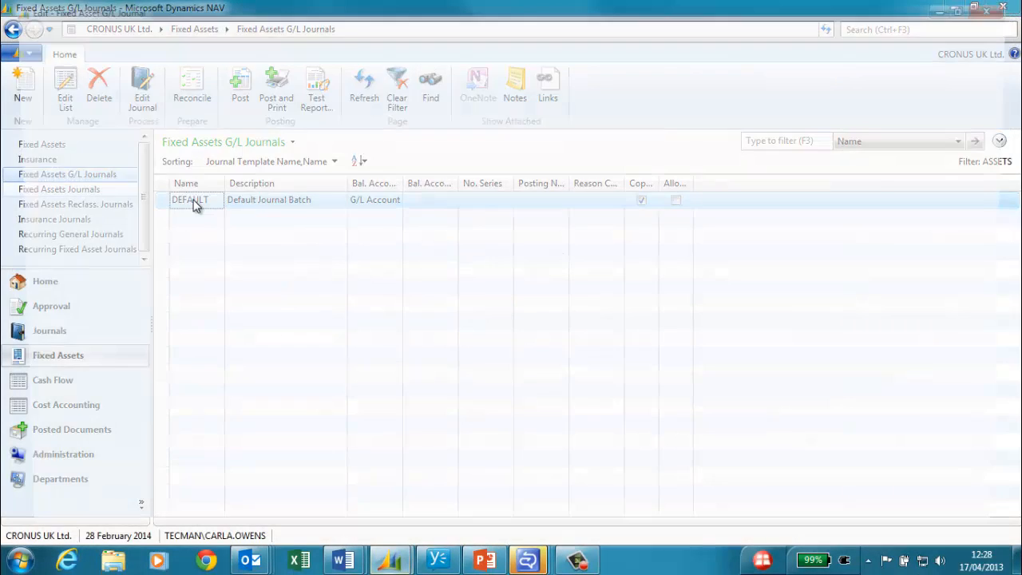
Step: In the DEFAULT batch, keep balancing account 8820 and post the 198.00 FADEP2 depreciation
double_click(190, 200)
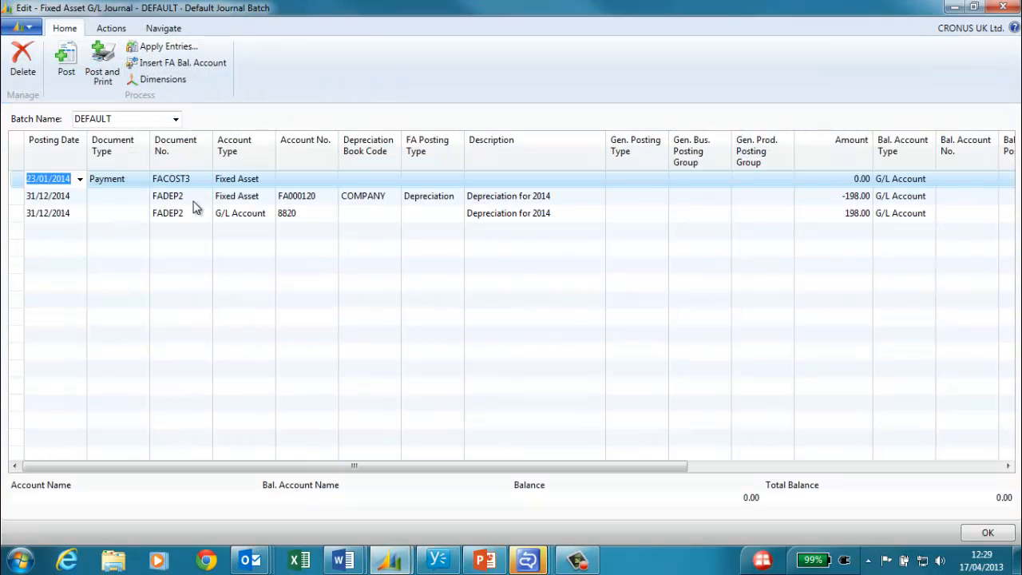
left_click(286, 213)
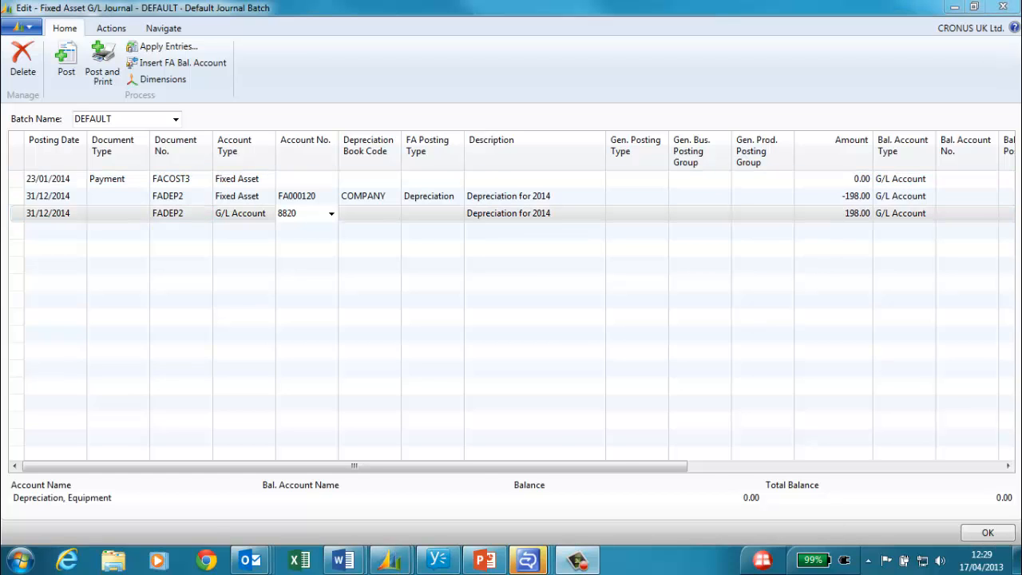
left_click(330, 213)
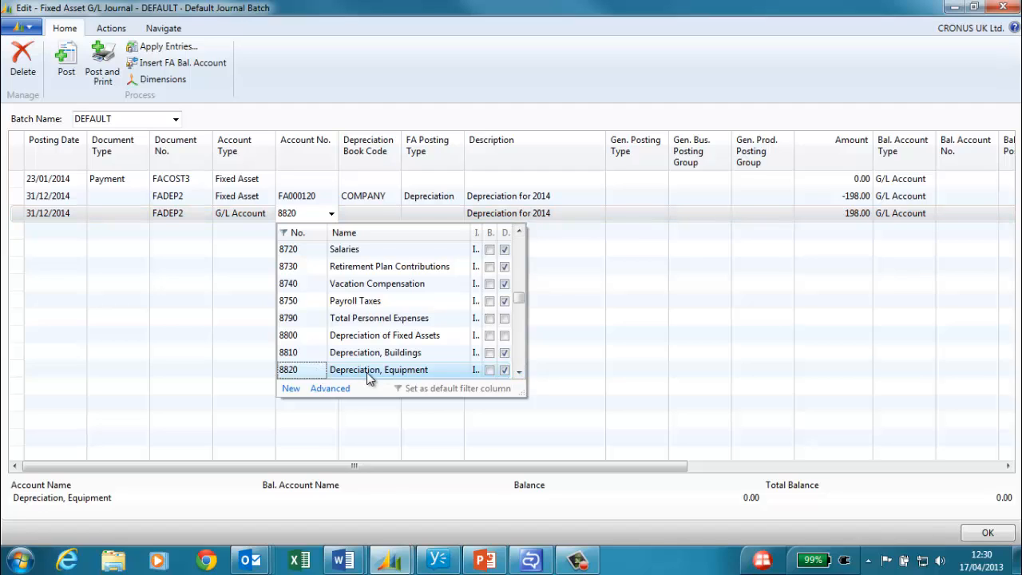
left_click(378, 369)
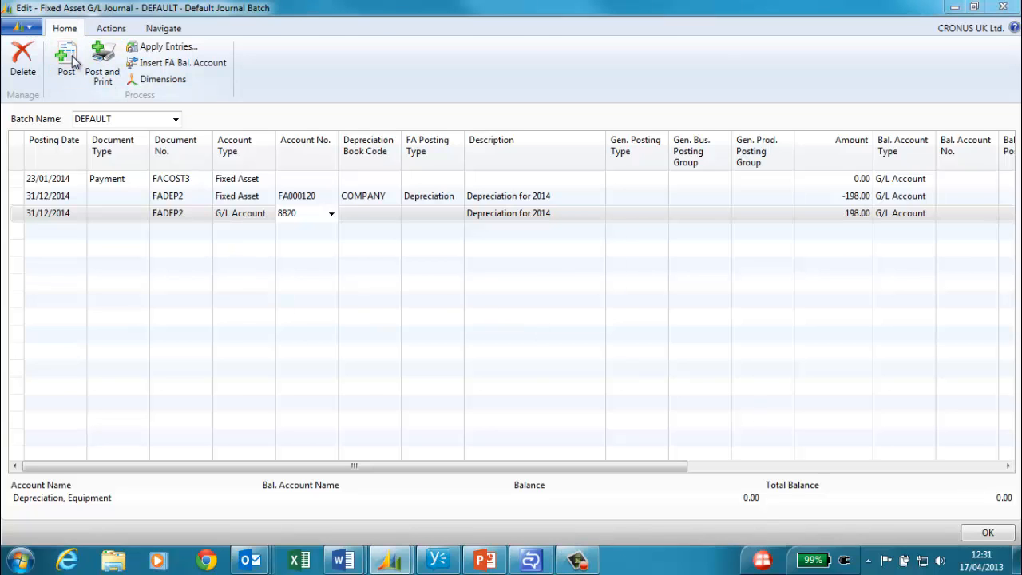
left_click(66, 60)
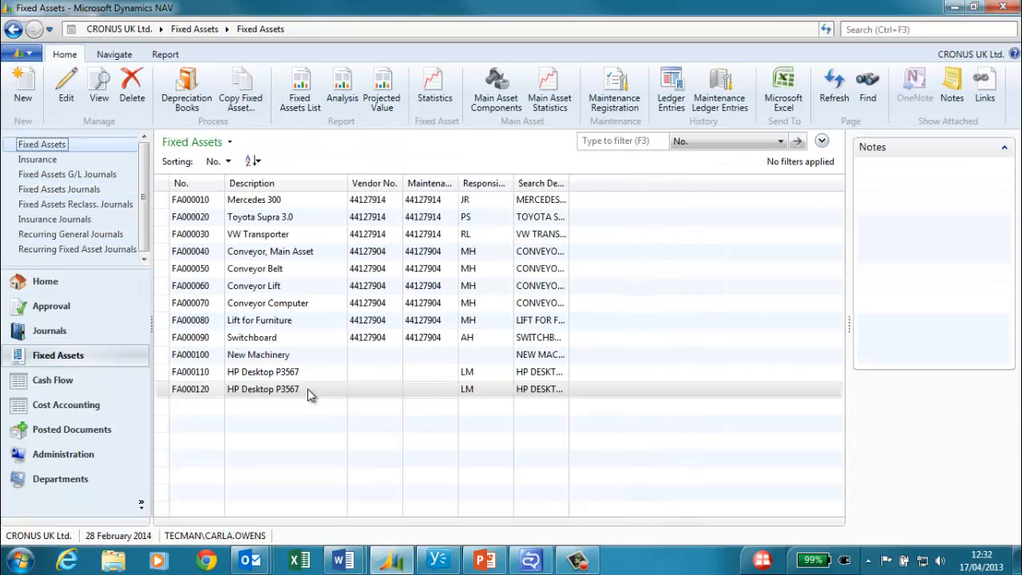
Step: Open the FA000120 card and view its 593.19 acquisition and -198.00 depreciation entries
double_click(263, 389)
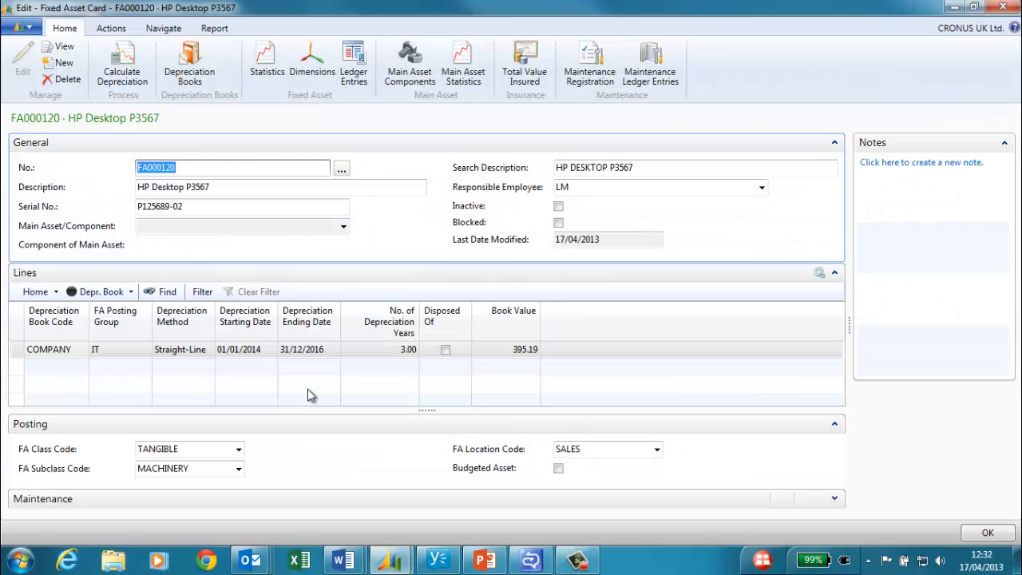
left_click(524, 349)
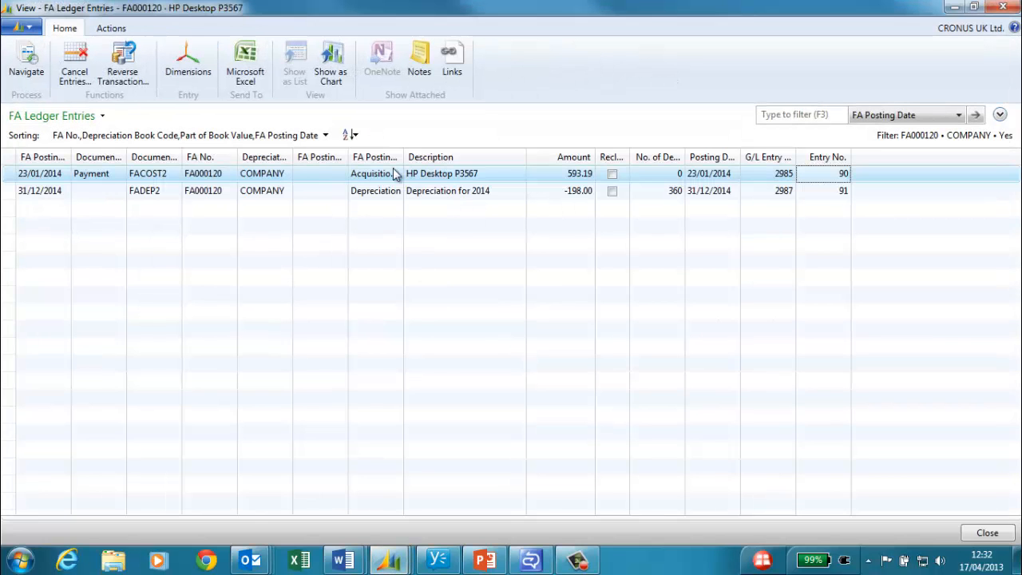
mouse_move(379, 200)
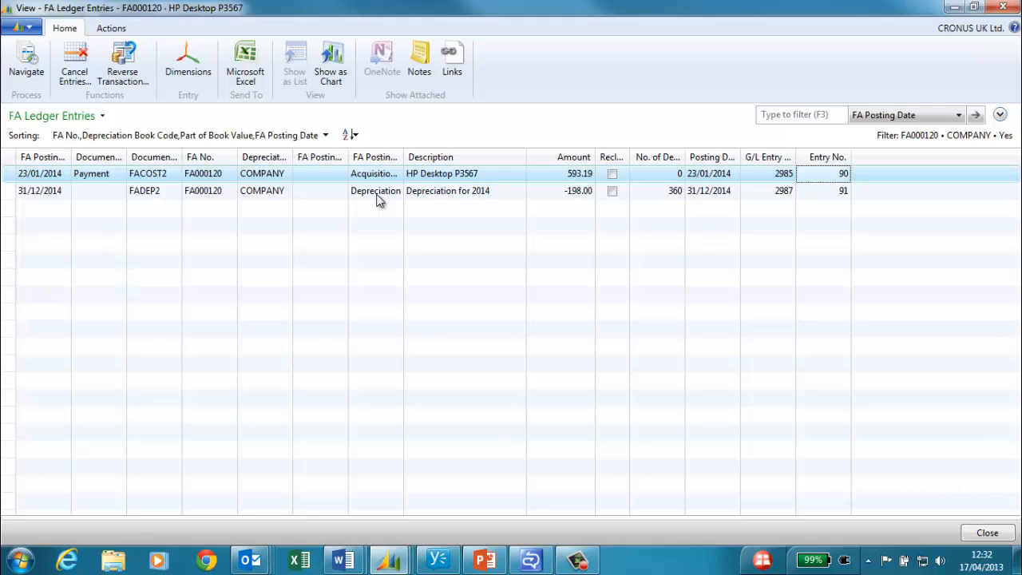
mouse_move(948, 459)
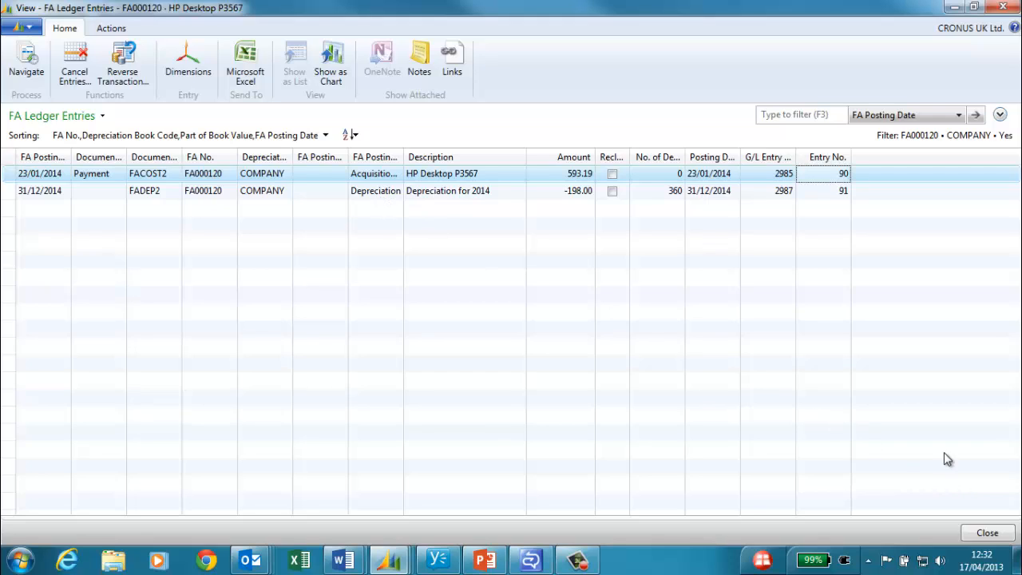